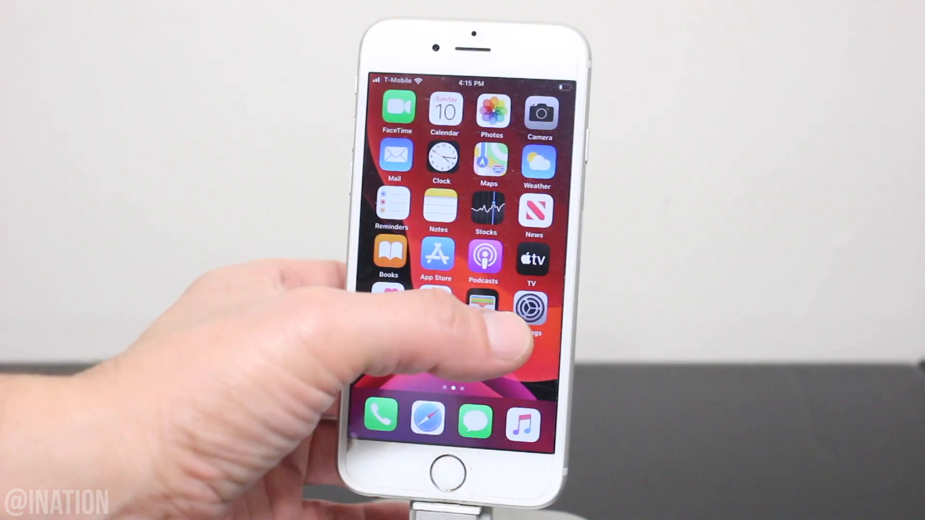
# Show the iPhone's General settings page from the Settings app.
pyautogui.click(528, 307)
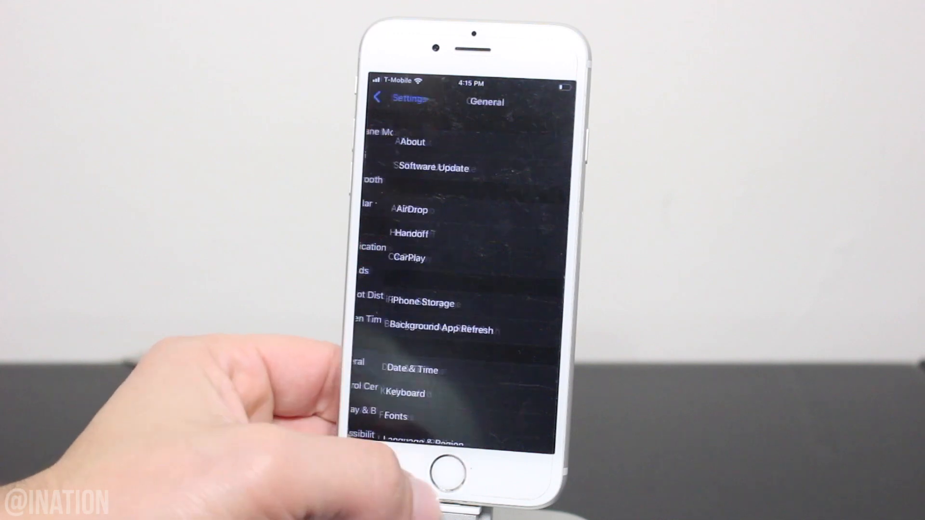
pyautogui.click(414, 142)
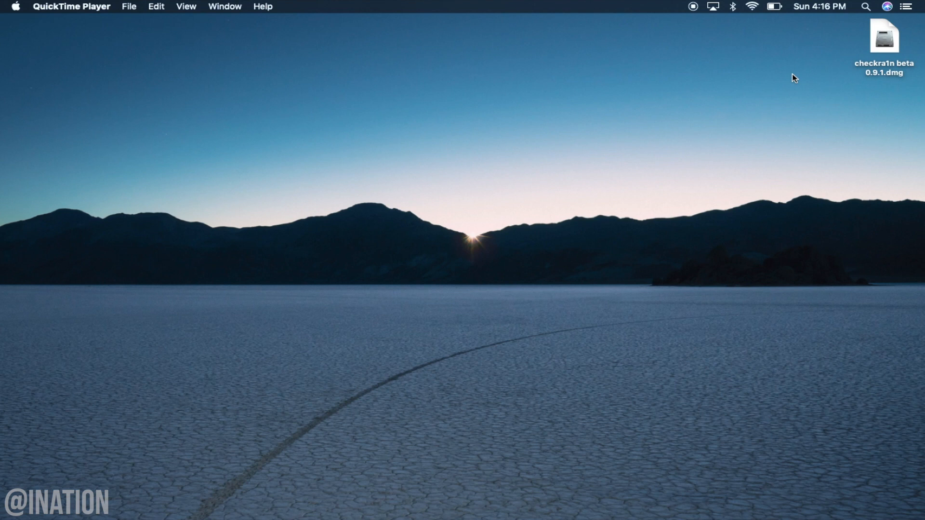
pyautogui.moveTo(887, 49)
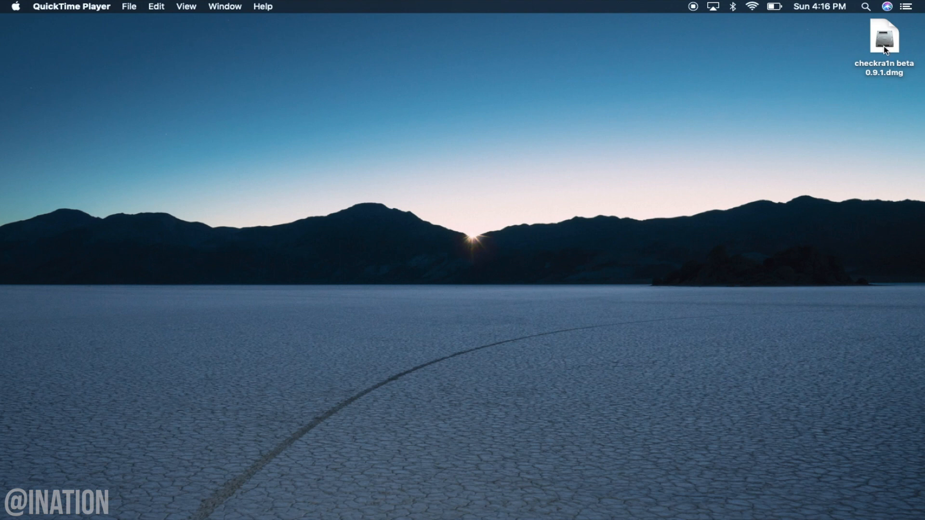
pyautogui.click(883, 36)
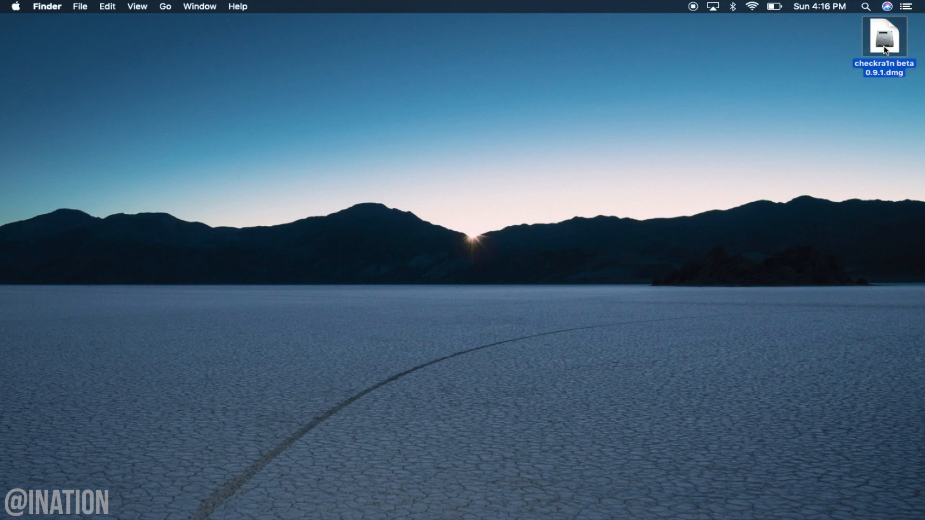
# Mount the checkra1n dmg and launch checkra1n, allowing the unidentified-developer app to run.
pyautogui.doubleClick(884, 38)
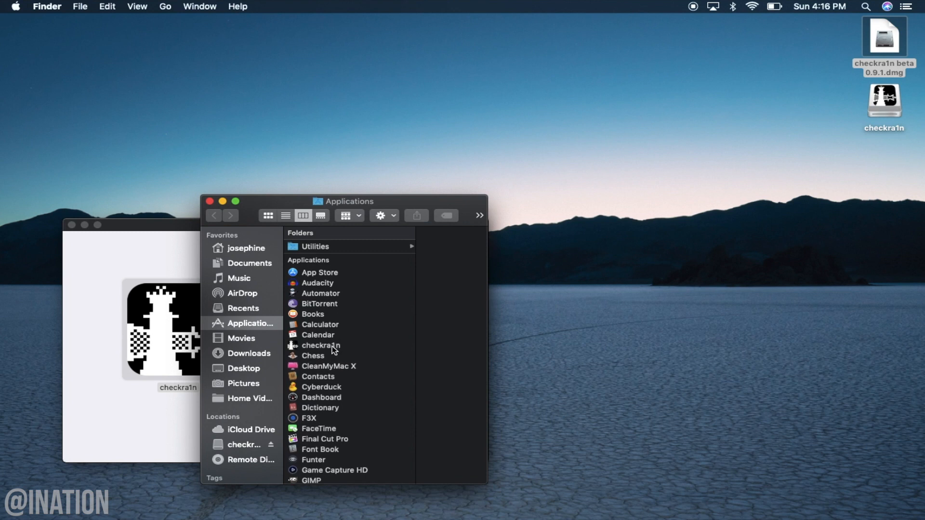
pyautogui.rightClick(324, 345)
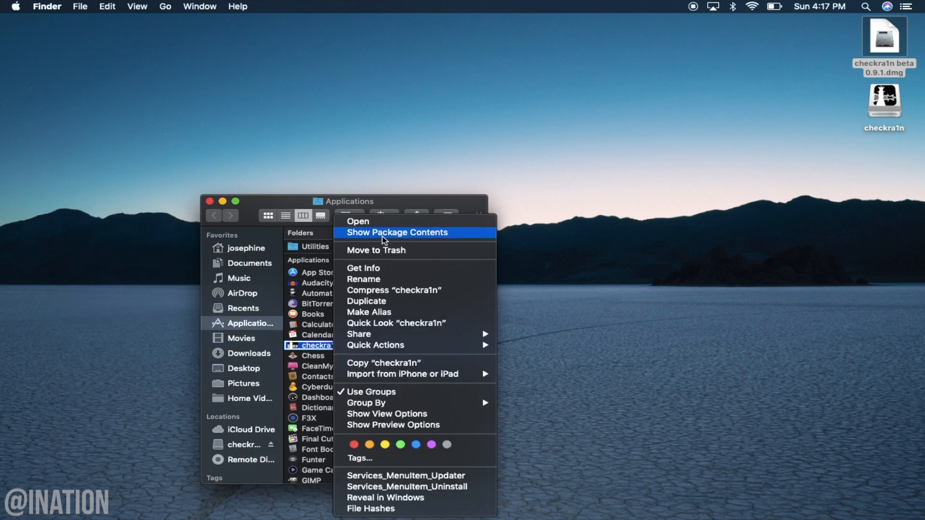
pyautogui.click(357, 222)
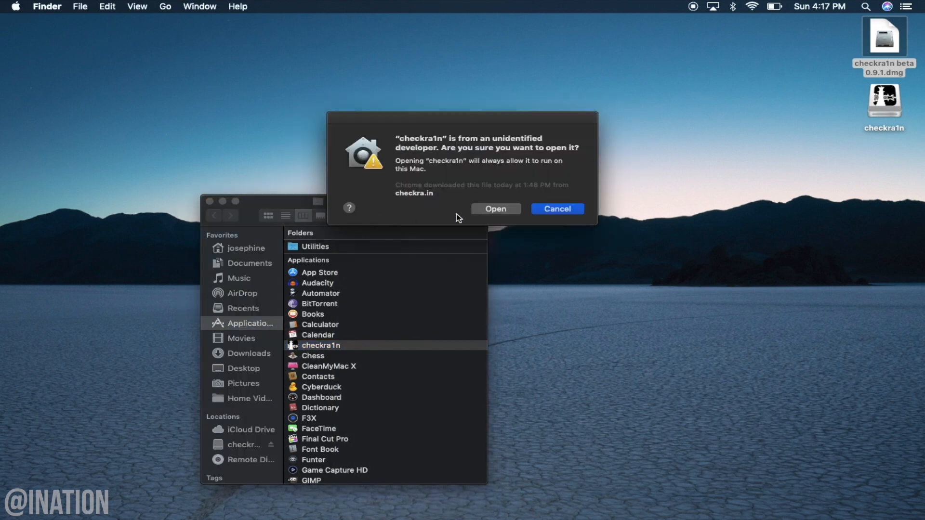
pyautogui.click(495, 209)
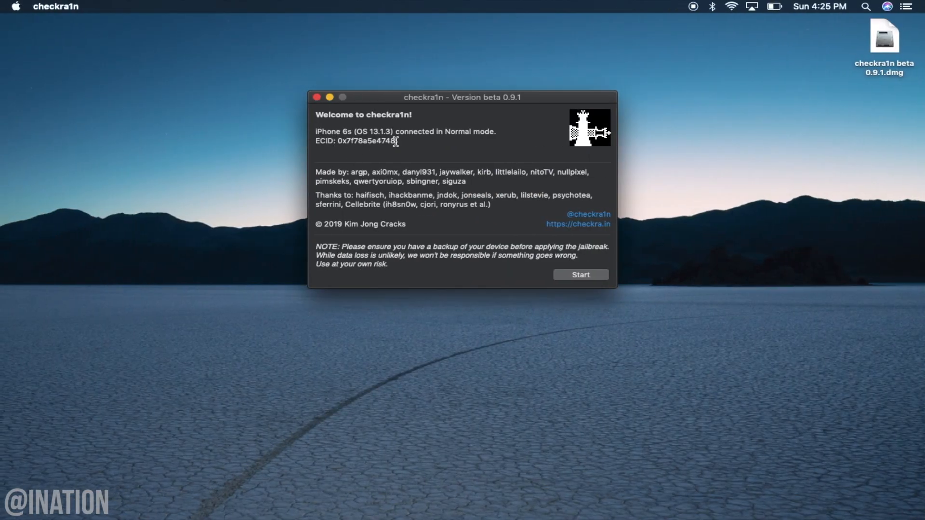
# Start the checkra1n jailbreak for the connected iPhone 6s on iOS 13.1.3.
pyautogui.click(579, 275)
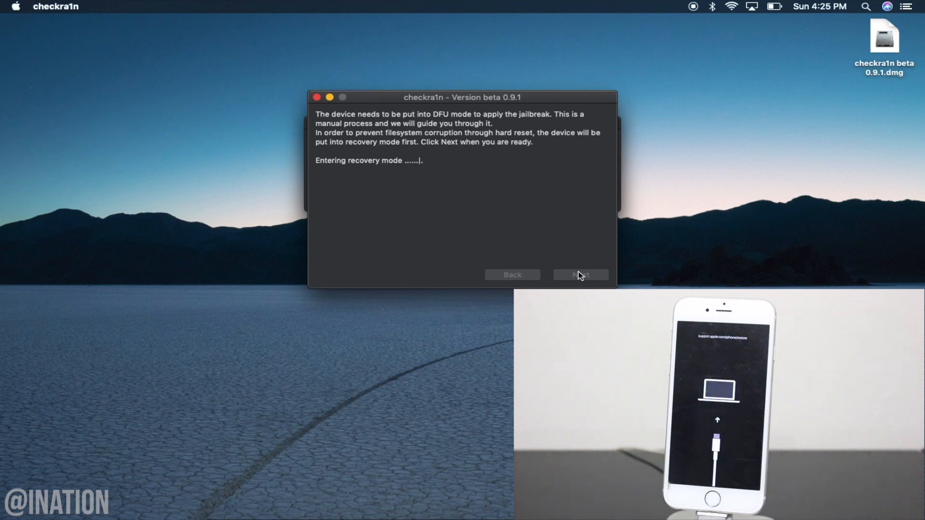
# Continue to the DFU instructions and start the timed Side/Home button countdown.
pyautogui.click(579, 275)
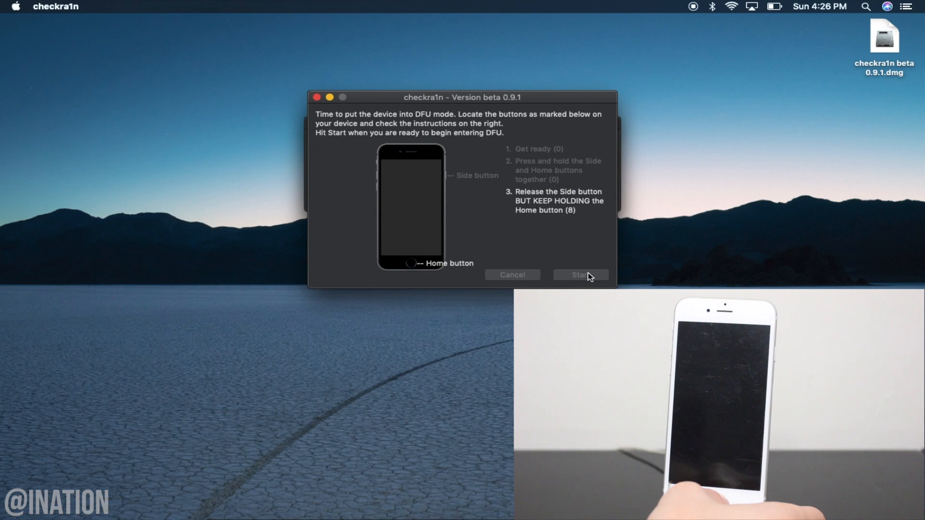
pyautogui.click(580, 274)
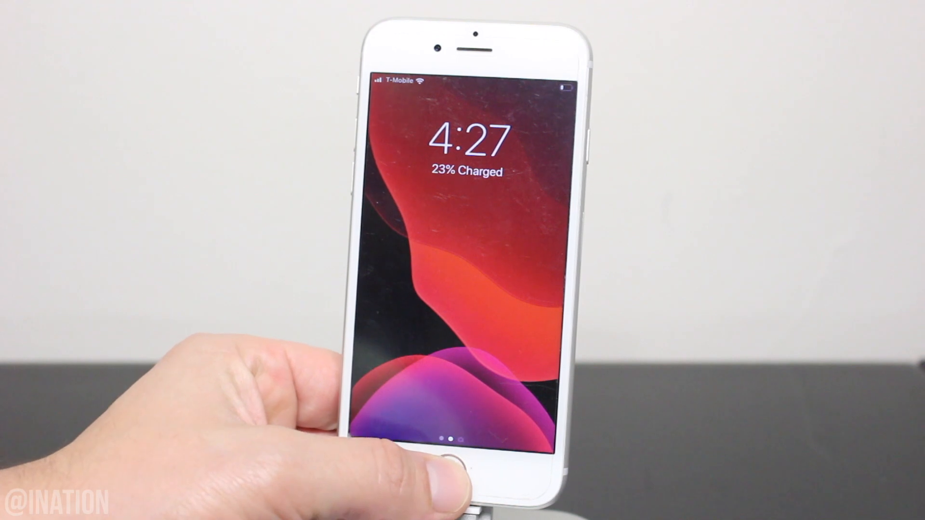
# Unlock the iPhone and install Cydia from the checkra1n loader app.
pyautogui.click(446, 475)
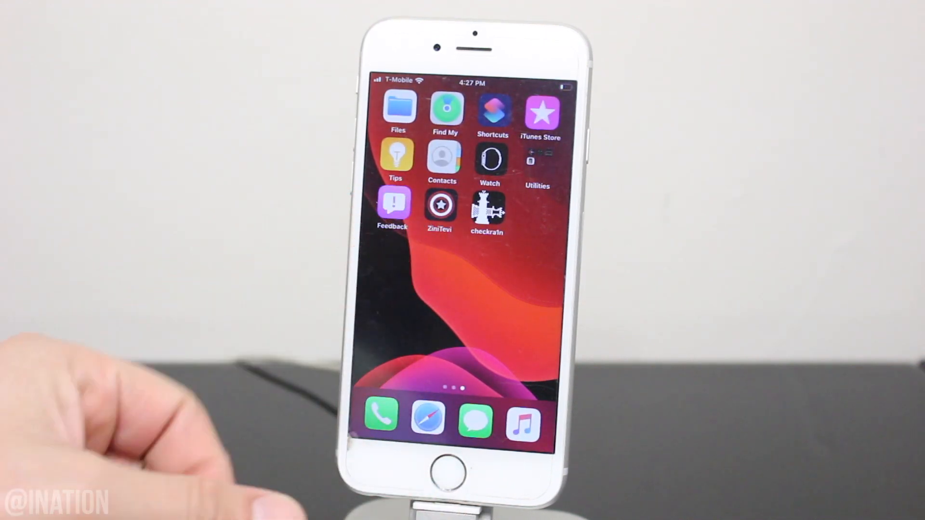
pyautogui.click(487, 211)
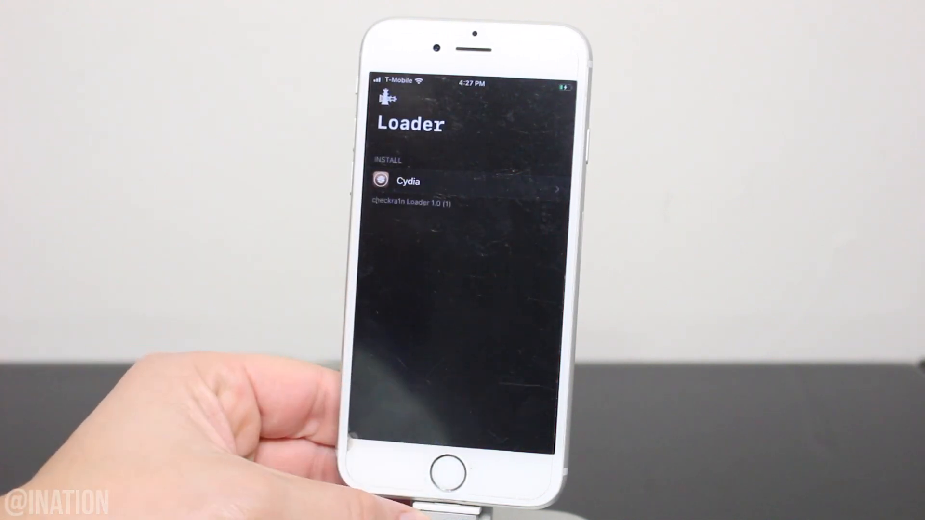
pyautogui.click(460, 181)
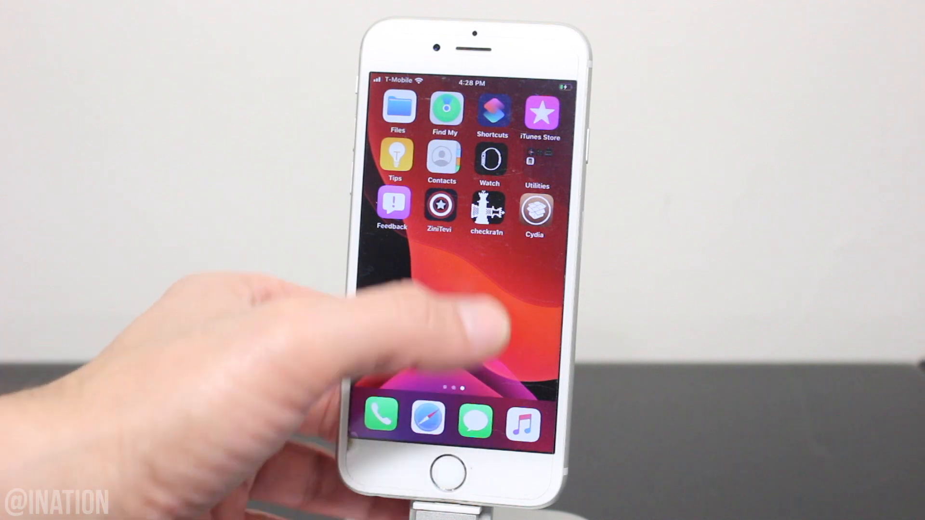
# Launch the newly installed Cydia and view its Welcome to Cydia home page.
pyautogui.click(535, 211)
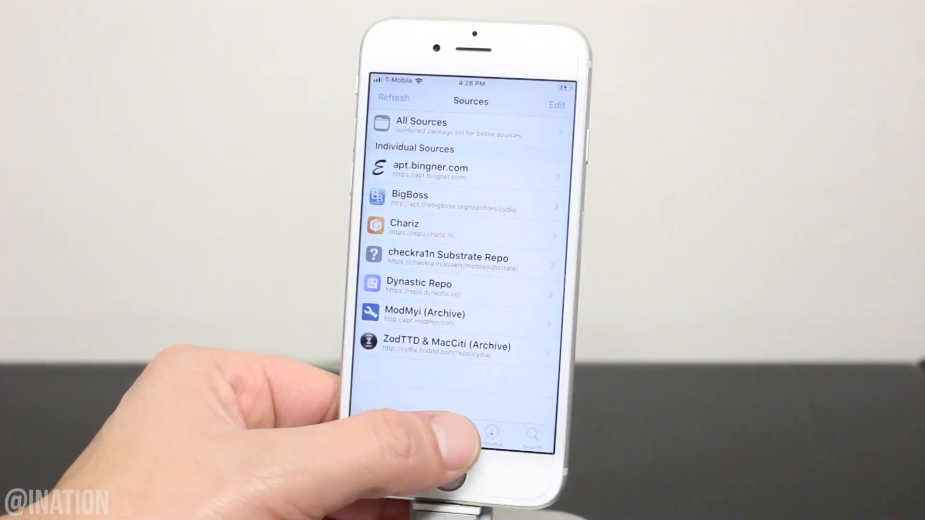
pyautogui.click(409, 430)
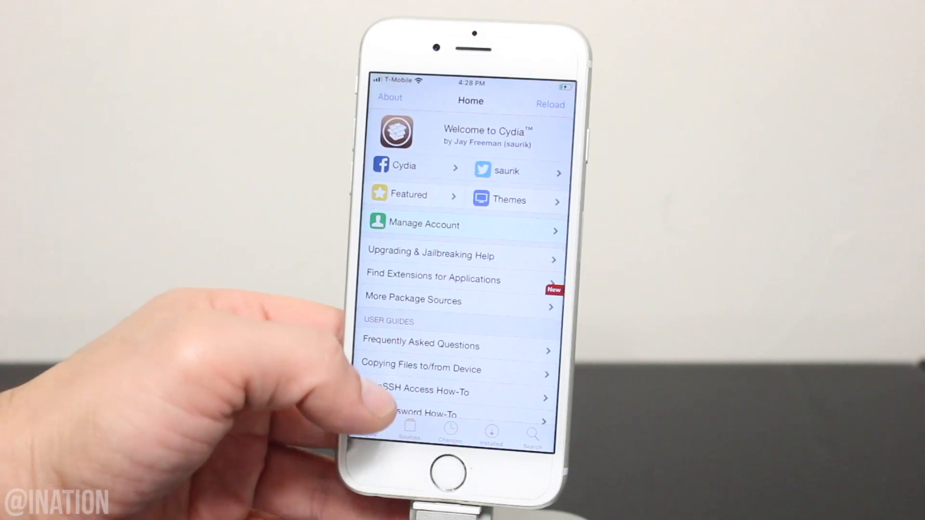
pyautogui.scroll(-3)
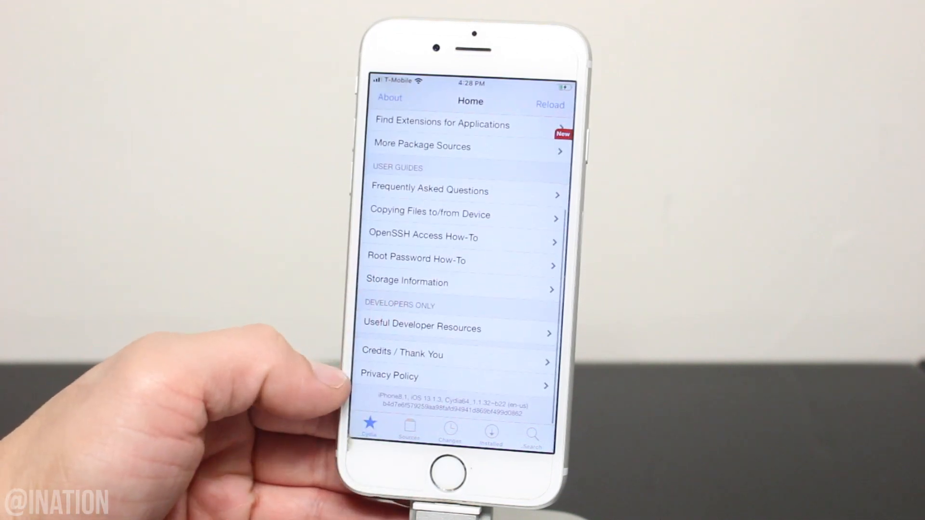